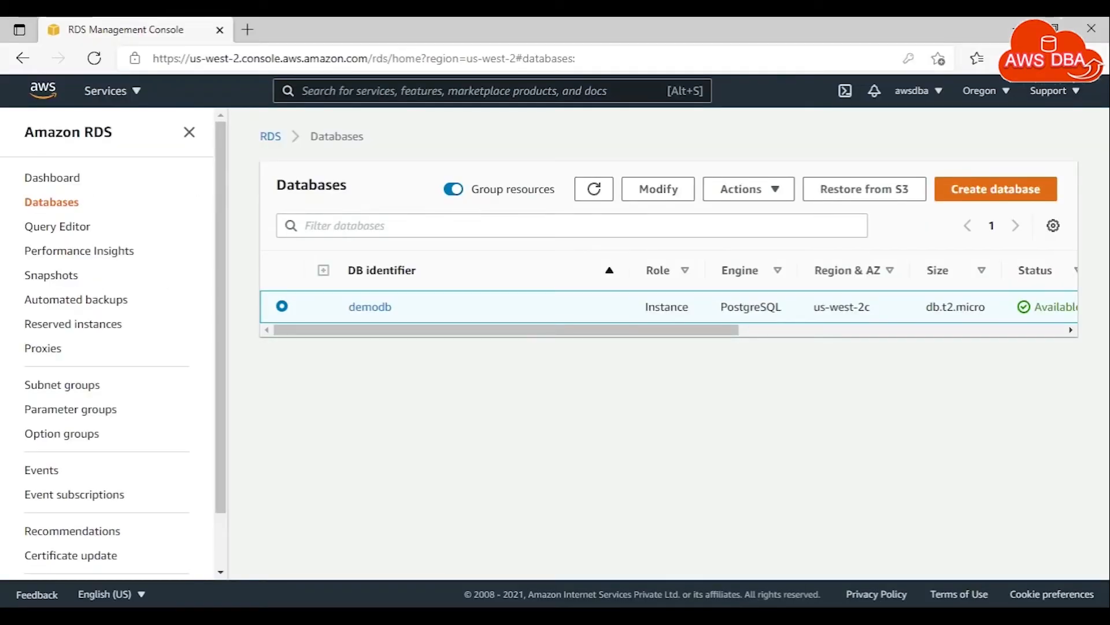
{"action": "mouse_move", "coordinate": [70, 408]}
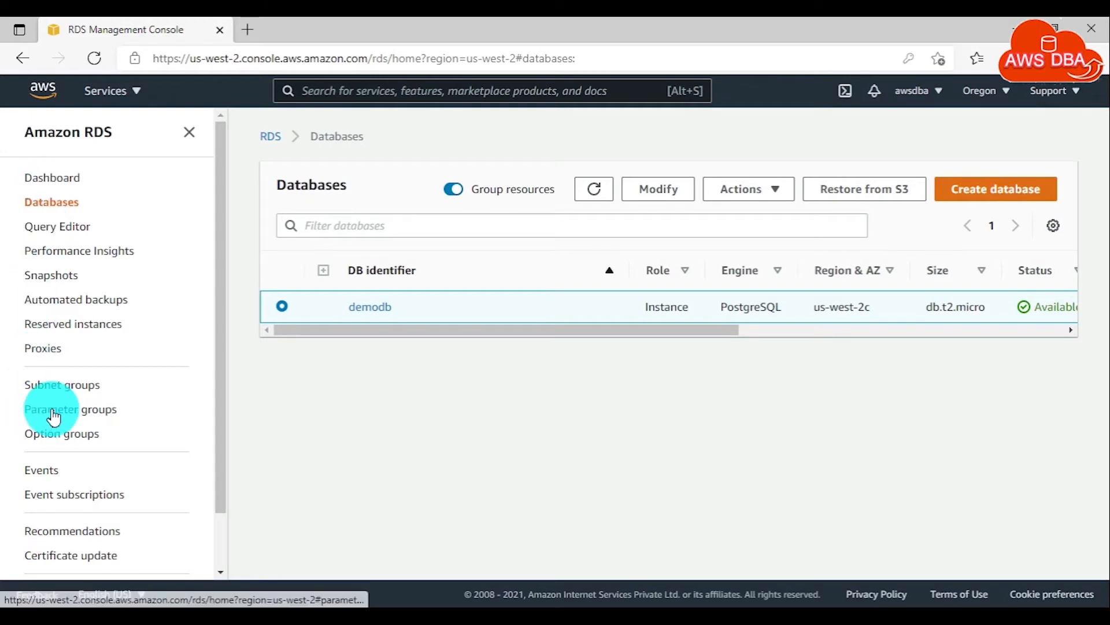
Show the custom parameter groups list containing demodb-pg12 (postgres12 family).
{"action": "left_click", "coordinate": [69, 409]}
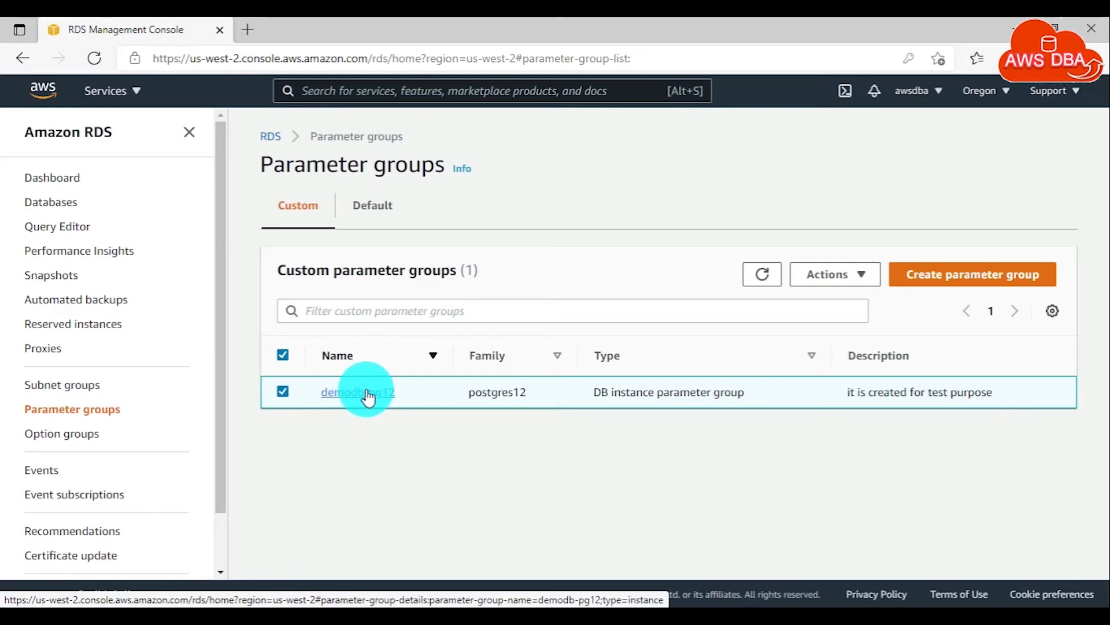
Edit demodb-pg12 so rds.logical_replication reads 1 instead of 0, not yet submitted.
{"action": "left_click", "coordinate": [358, 392]}
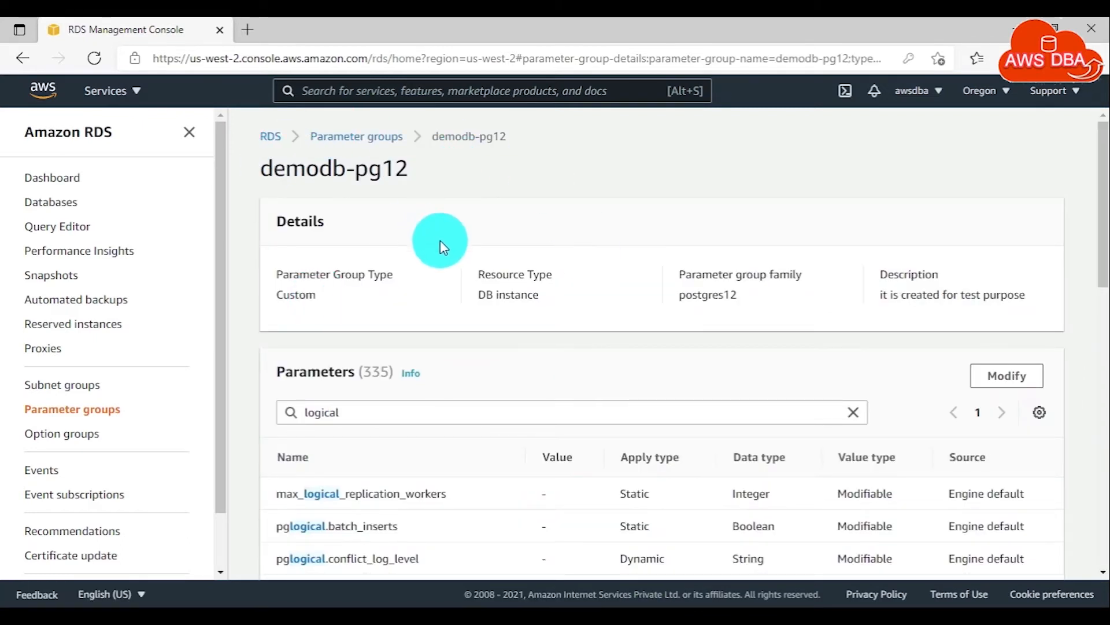
{"action": "left_click", "coordinate": [1005, 375]}
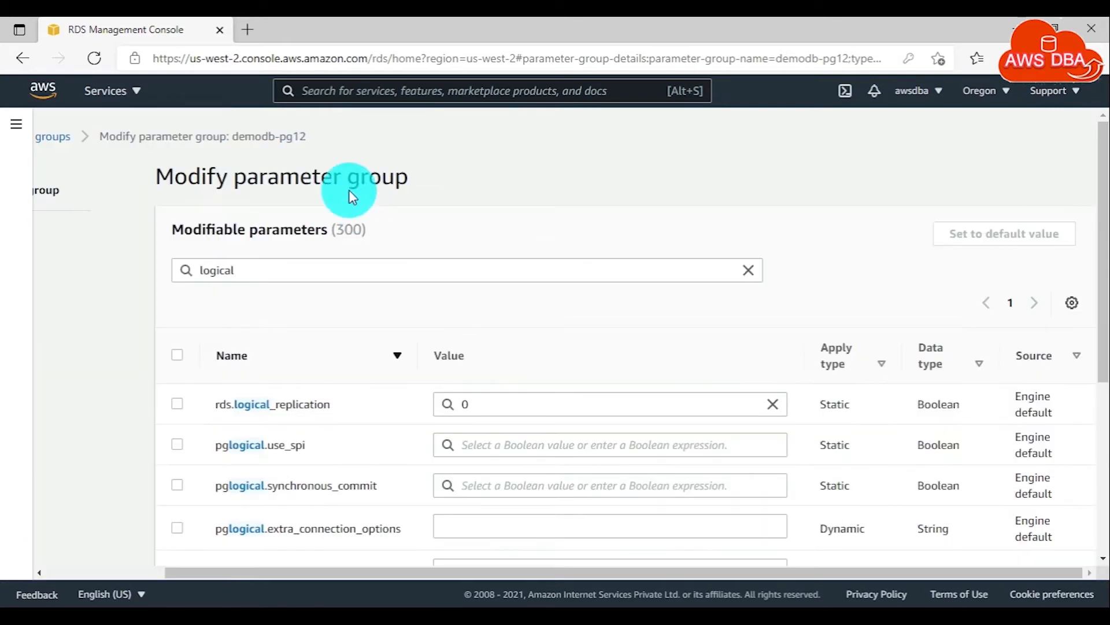
{"action": "mouse_move", "coordinate": [397, 226]}
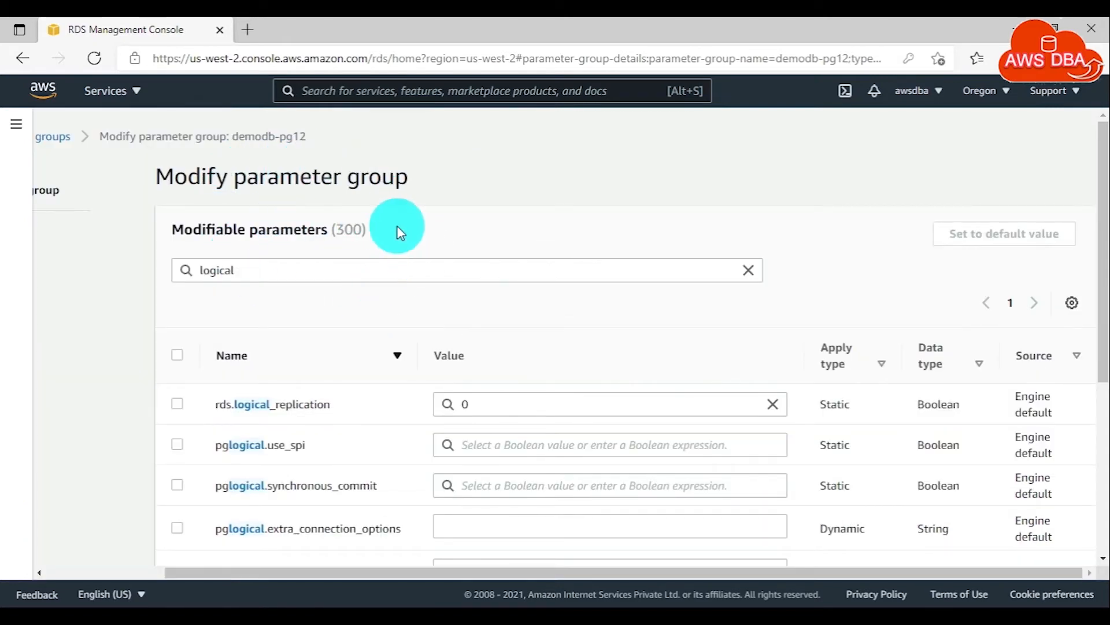
{"action": "mouse_move", "coordinate": [360, 227]}
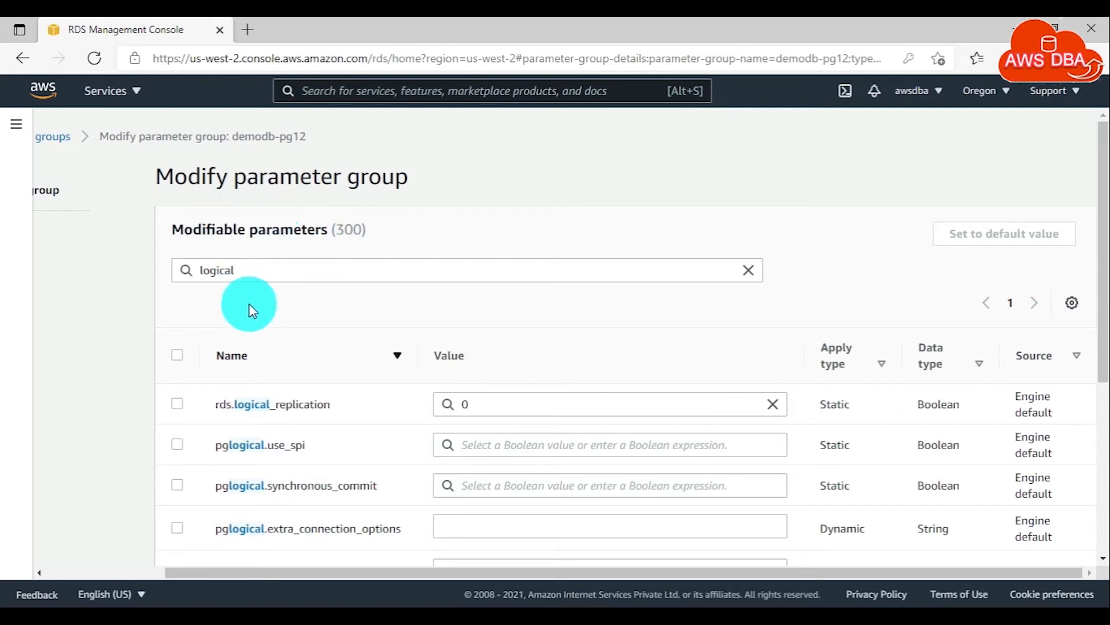
{"action": "mouse_move", "coordinate": [241, 221]}
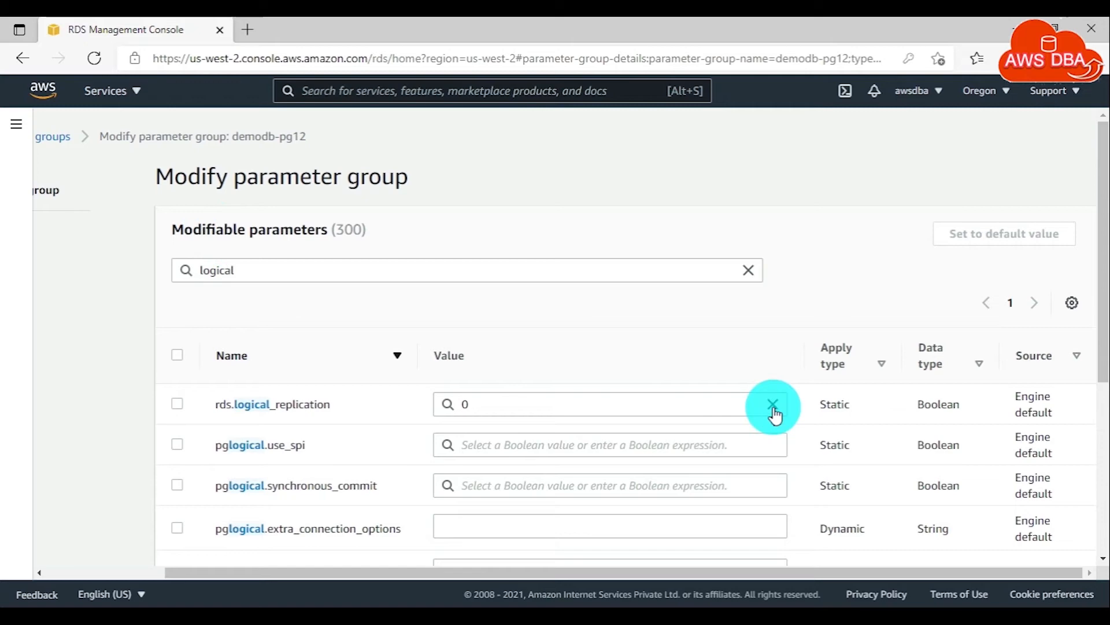
{"action": "type", "text": "1"}
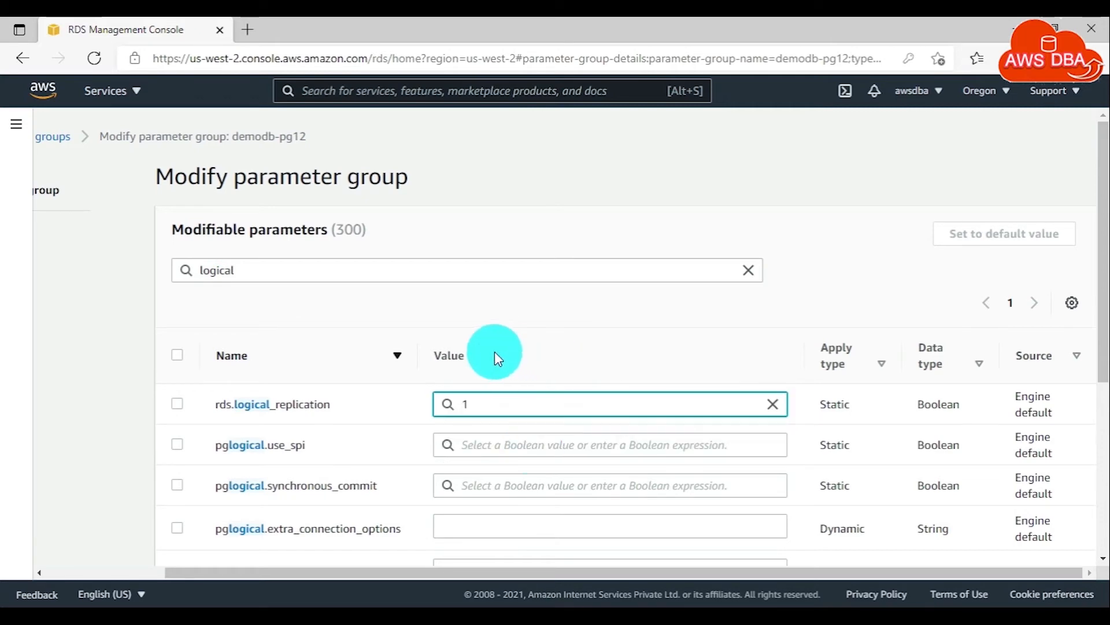
{"action": "mouse_move", "coordinate": [585, 445]}
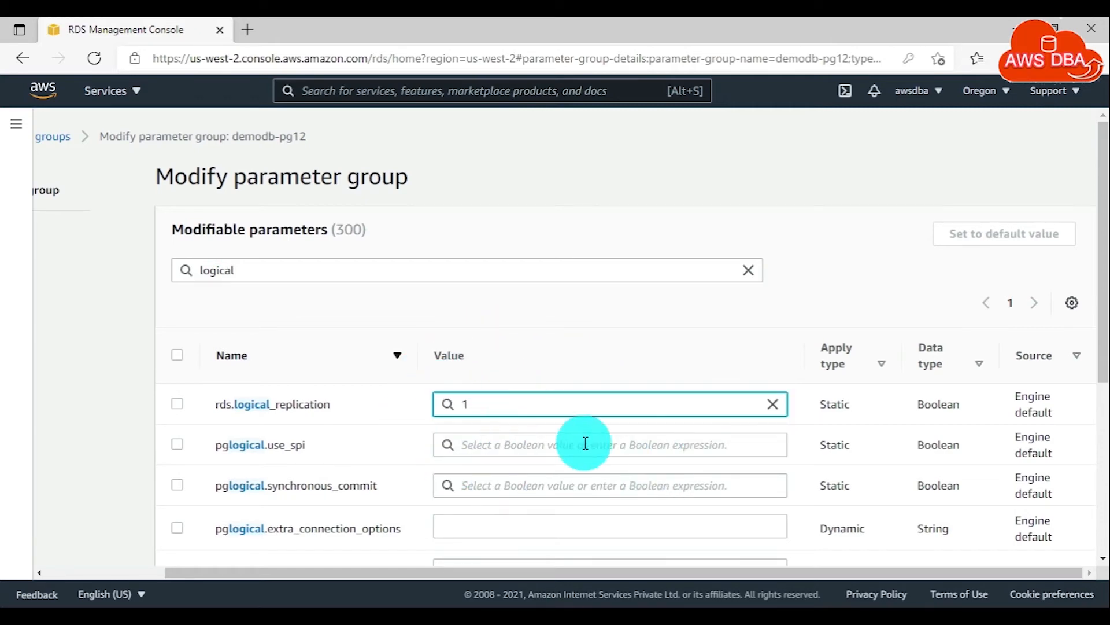
{"action": "scroll", "scroll_direction": "down", "scroll_amount": 3}
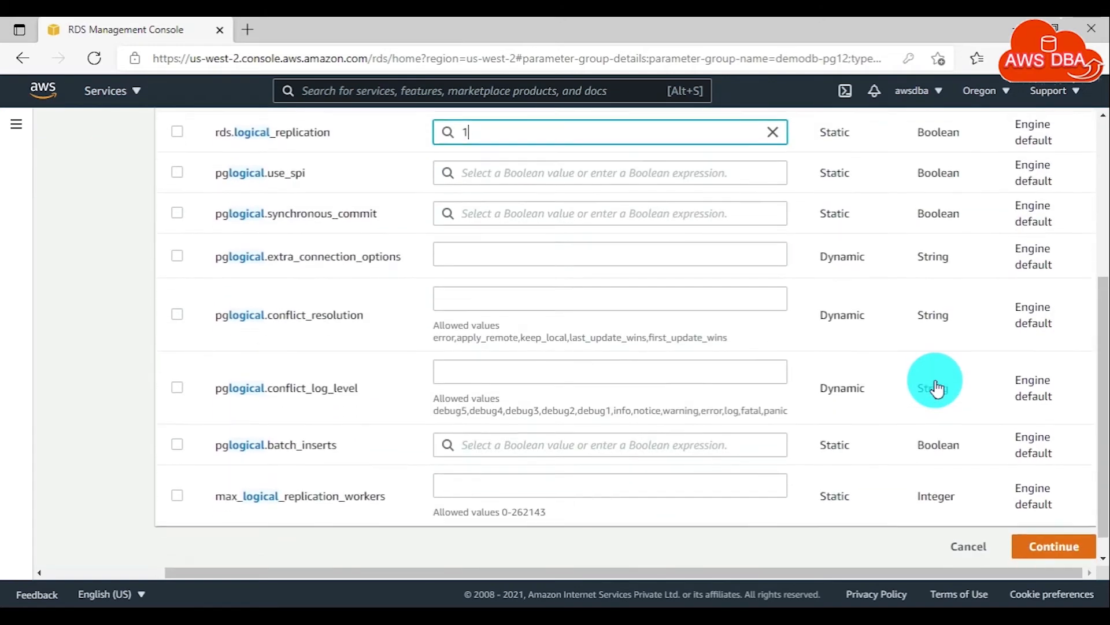
Continue to the summary showing rds.logical_replication 0 → 1 applying to demodb.
{"action": "left_click", "coordinate": [1053, 545]}
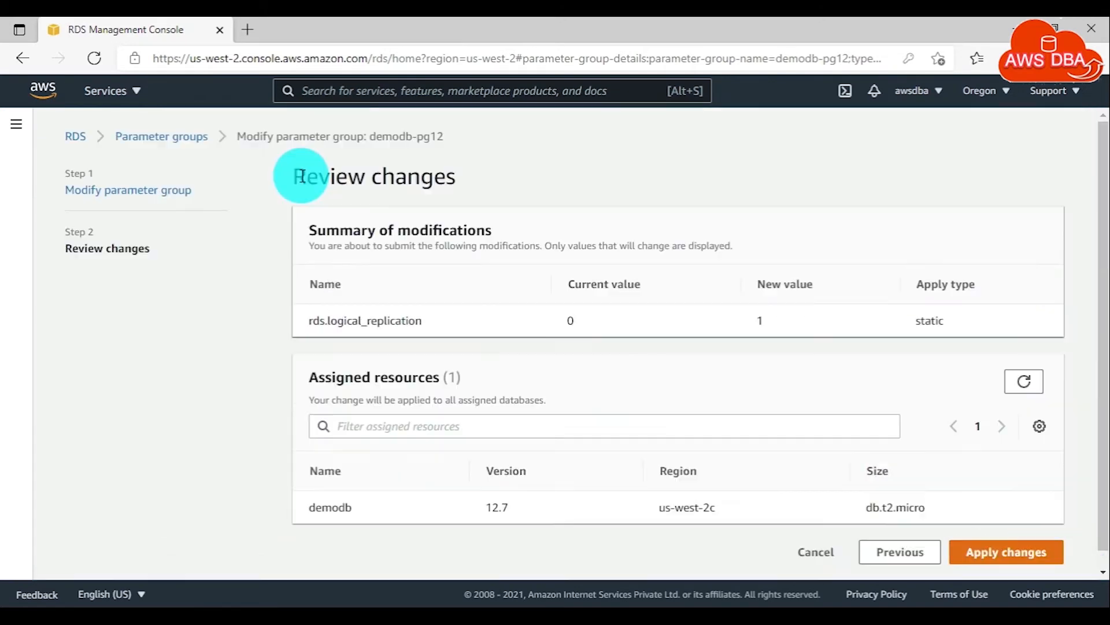
{"action": "mouse_move", "coordinate": [455, 233]}
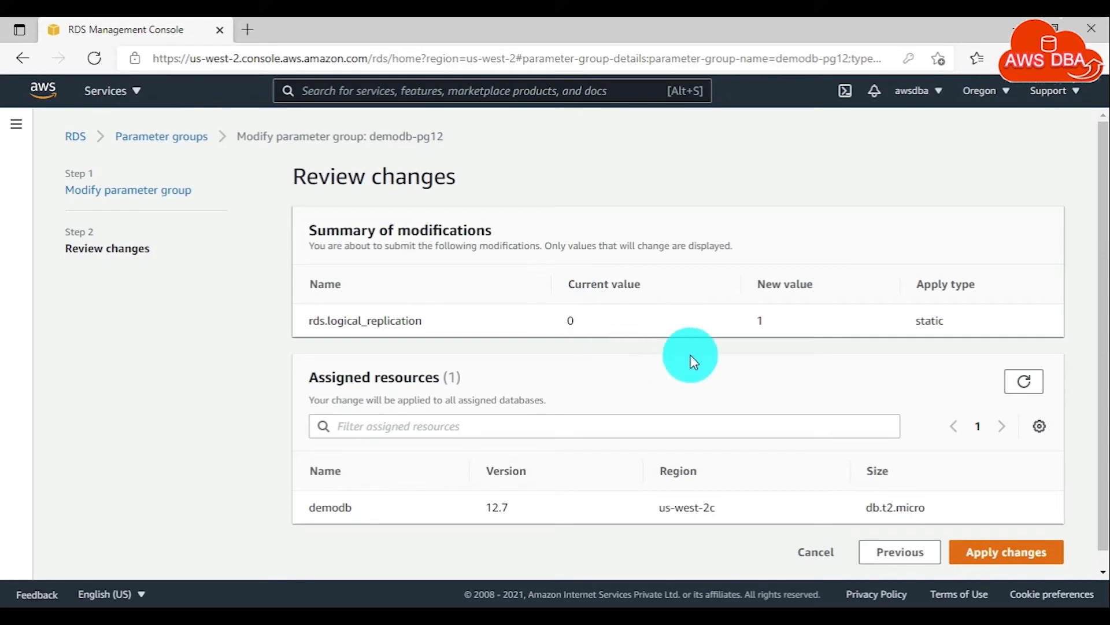
{"action": "mouse_move", "coordinate": [938, 273]}
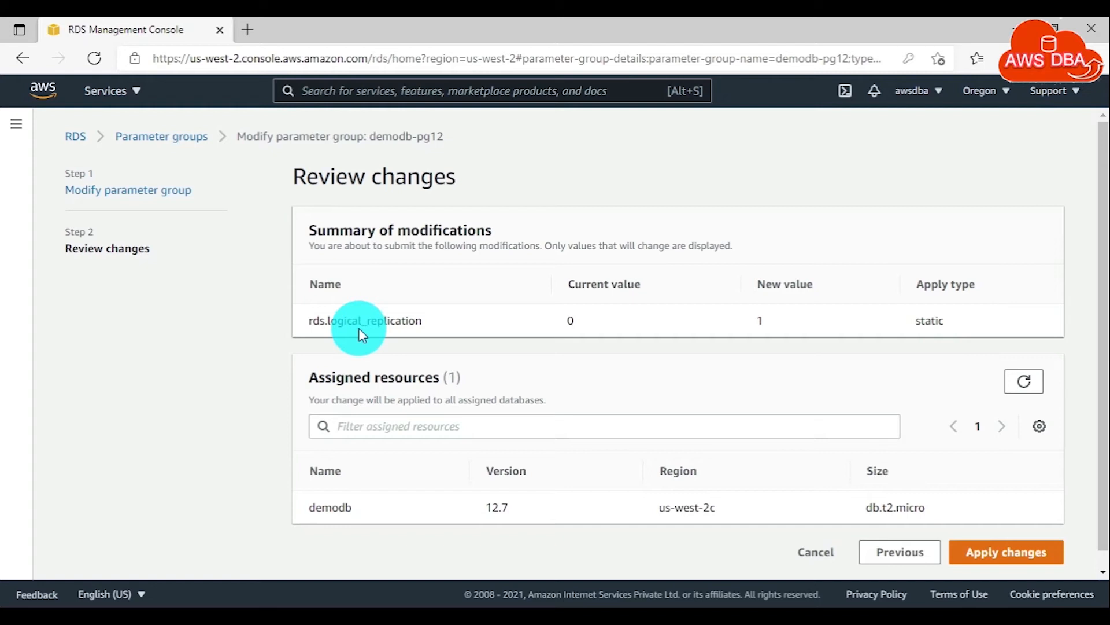
{"action": "mouse_move", "coordinate": [913, 331]}
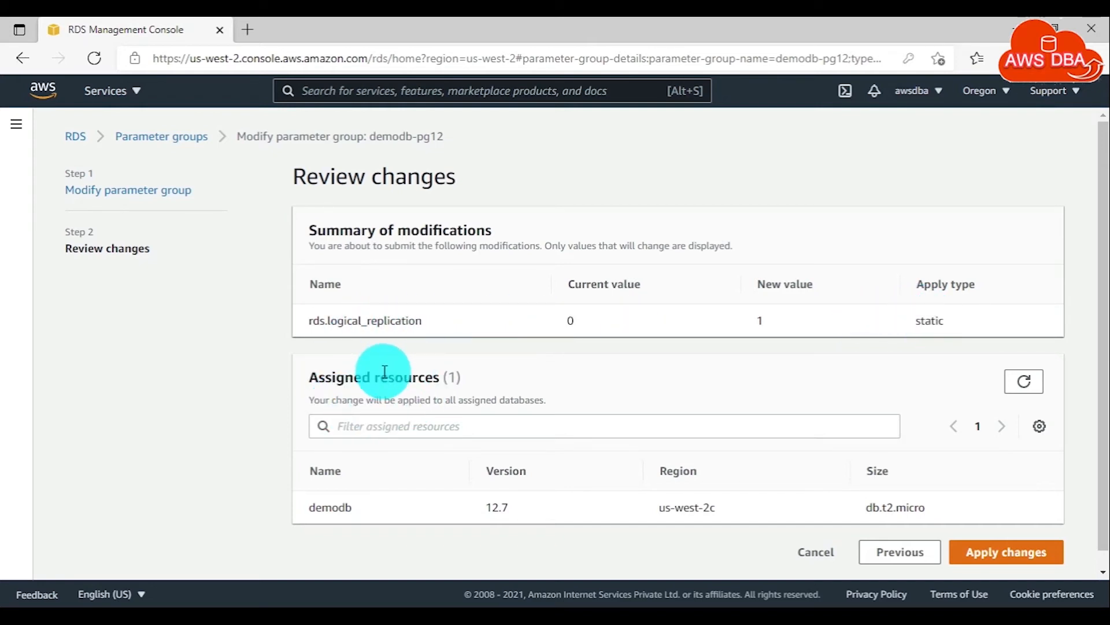
{"action": "mouse_move", "coordinate": [410, 396]}
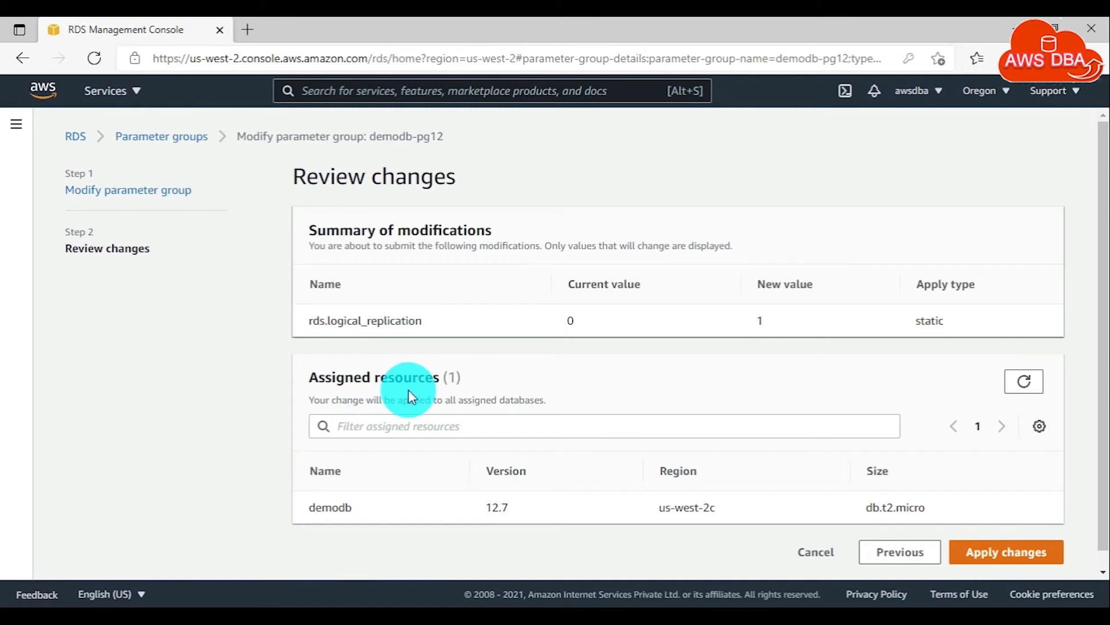
{"action": "mouse_move", "coordinate": [367, 377]}
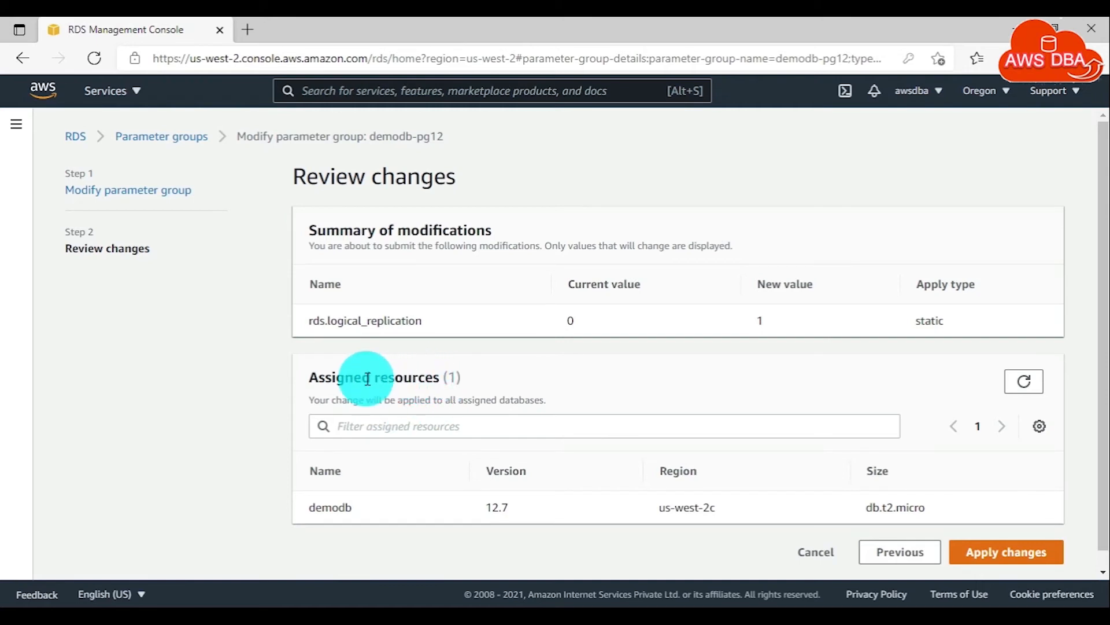
{"action": "mouse_move", "coordinate": [414, 461]}
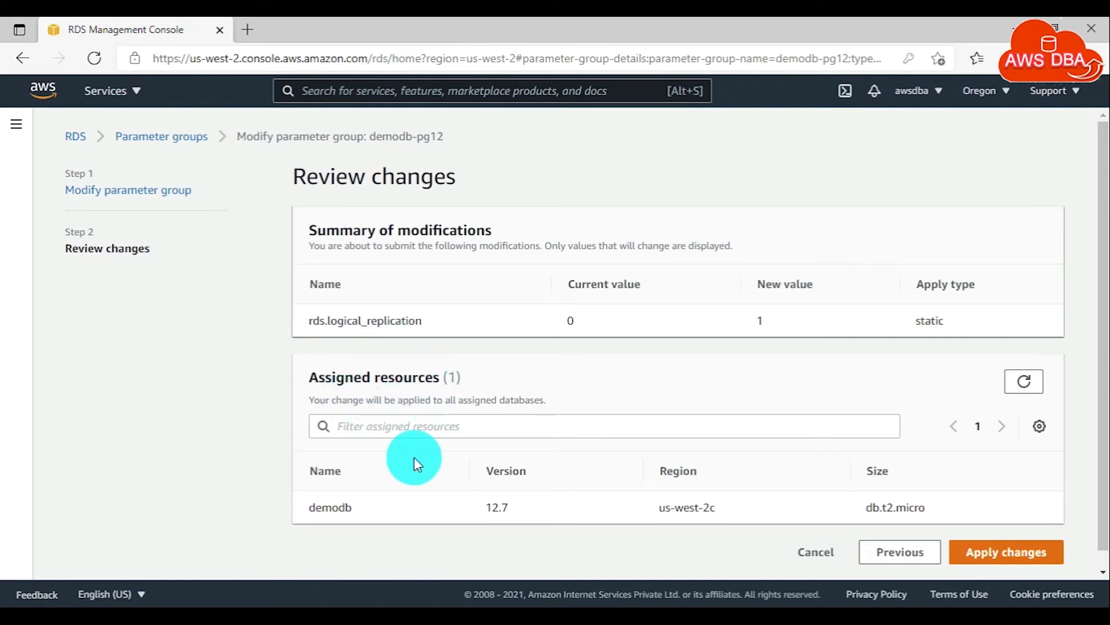
{"action": "mouse_move", "coordinate": [437, 470]}
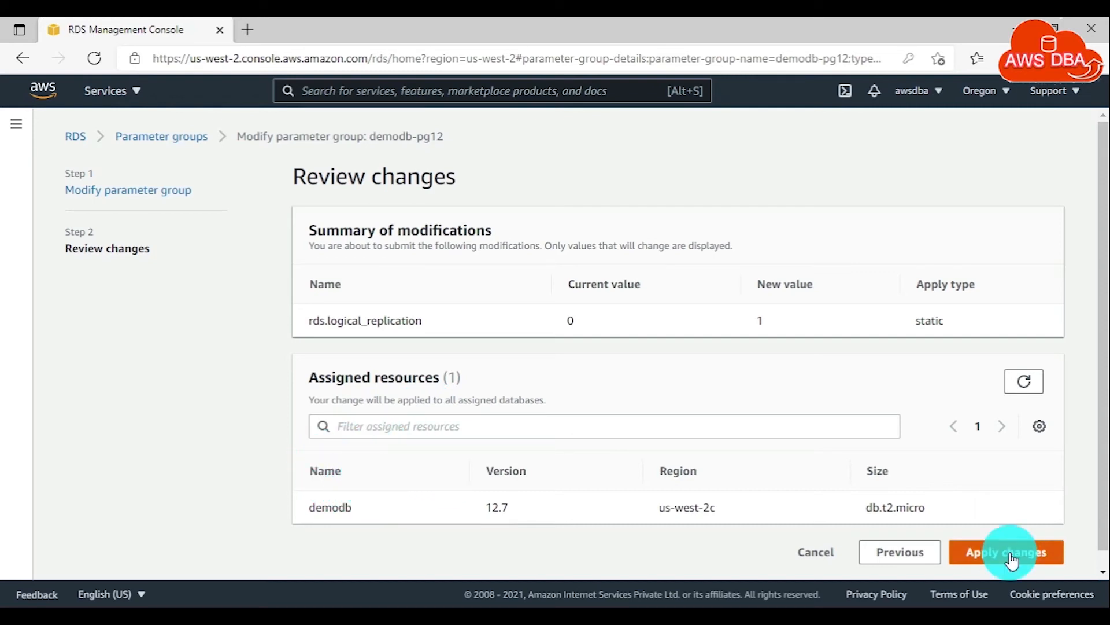
Apply the rds.logical_replication change; demodb goes to Modifying status.
{"action": "left_click", "coordinate": [1006, 552]}
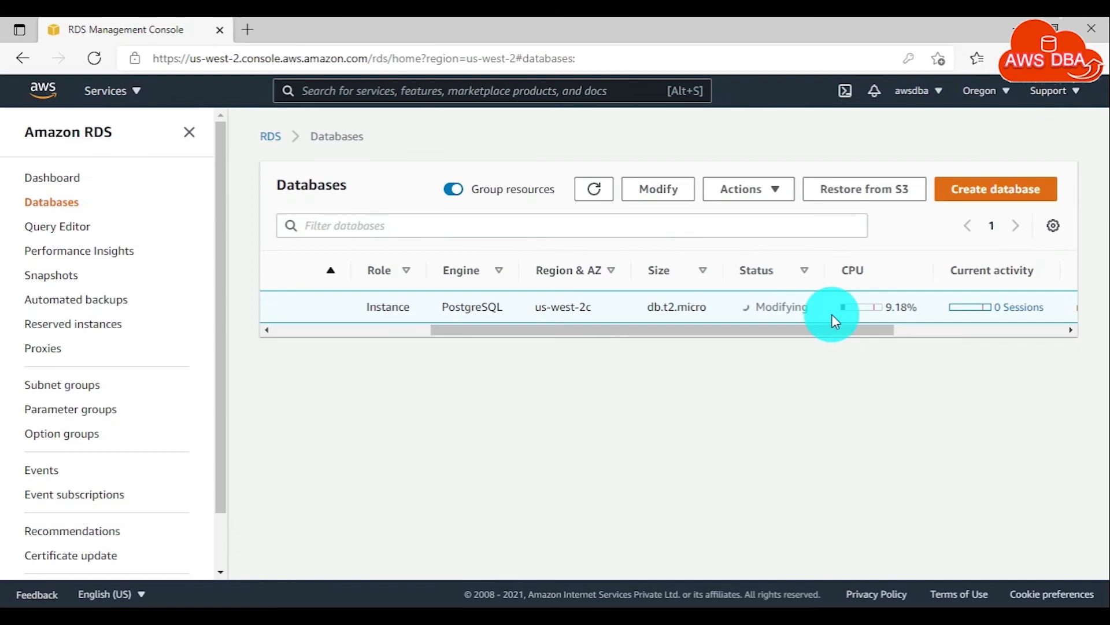
{"action": "mouse_move", "coordinate": [844, 273]}
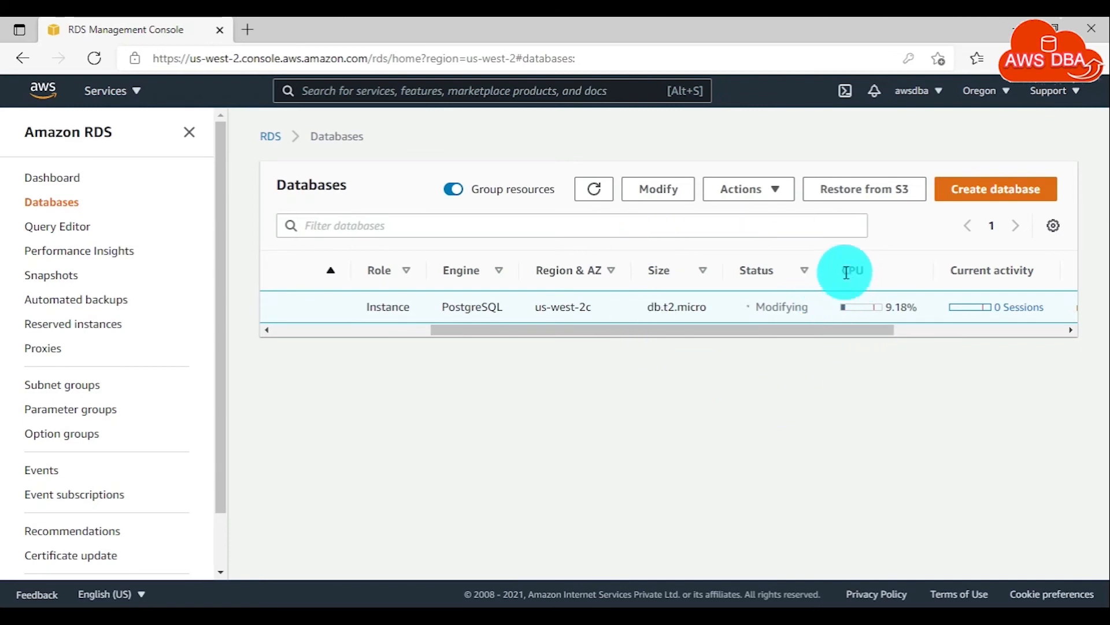
{"action": "mouse_move", "coordinate": [843, 374]}
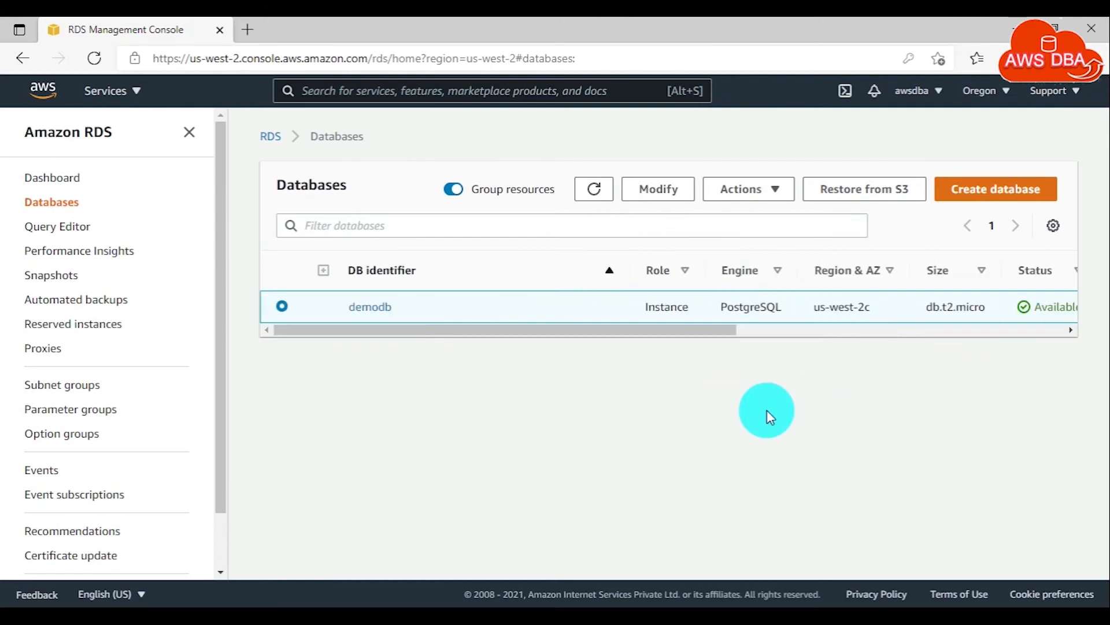
View demodb's configuration showing parameter group demodb-pg12 as pending-reboot.
{"action": "left_click", "coordinate": [369, 305]}
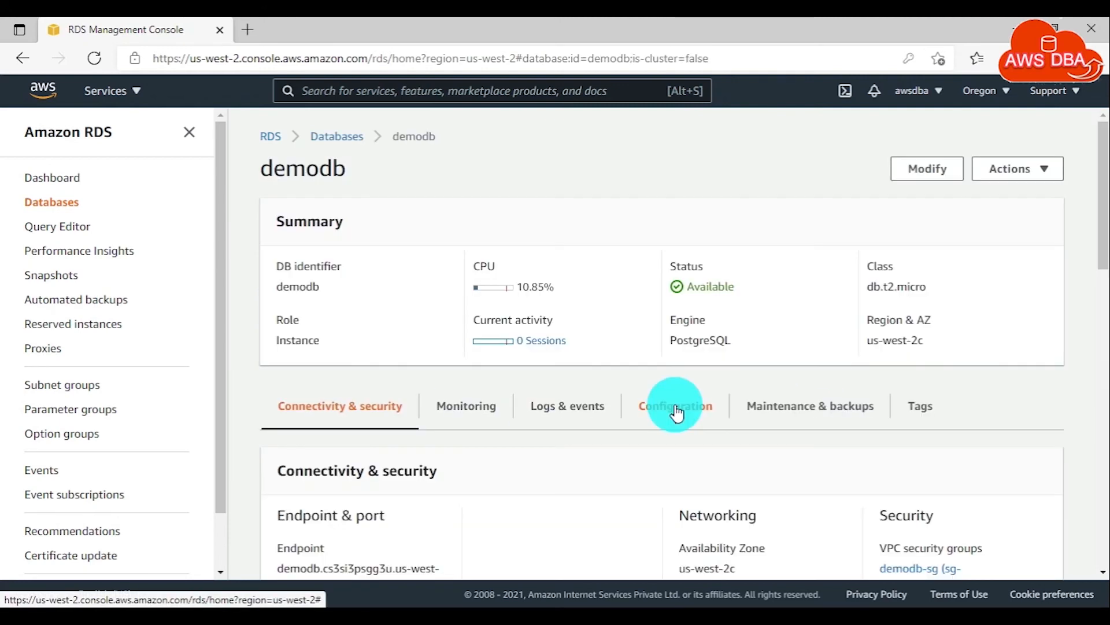
{"action": "left_click", "coordinate": [674, 404]}
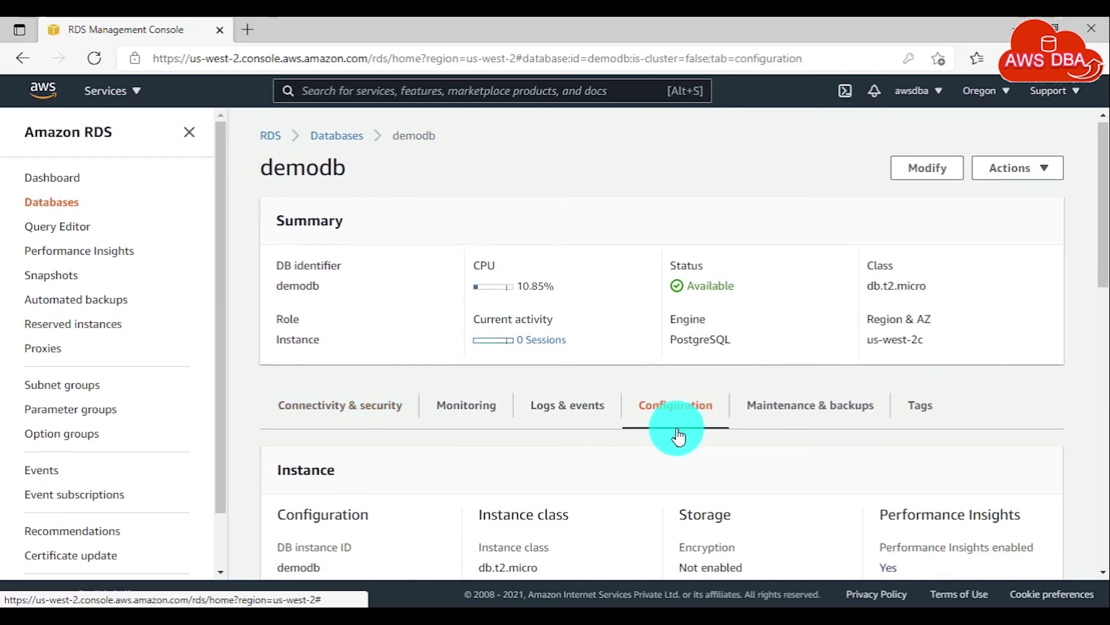
{"action": "scroll", "scroll_direction": "down", "scroll_amount": 3}
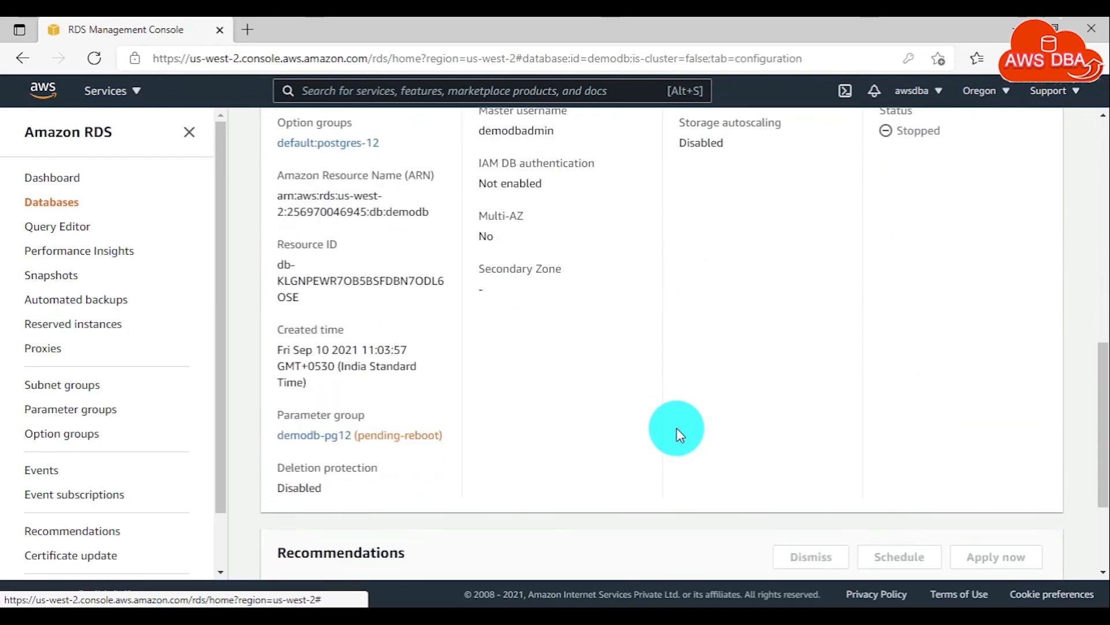
{"action": "mouse_move", "coordinate": [377, 434]}
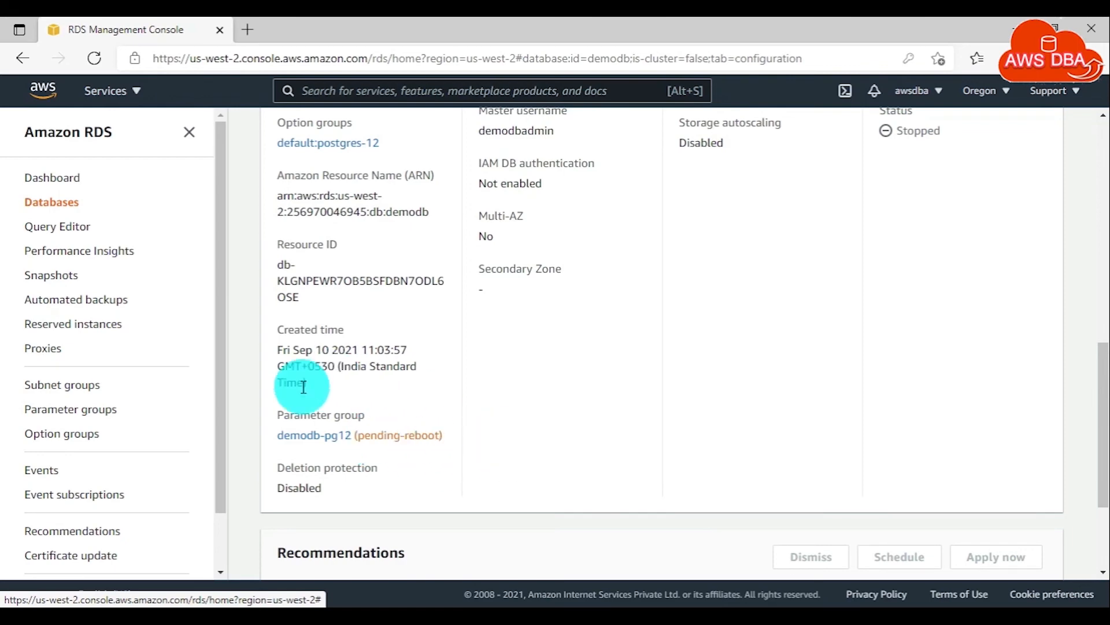
{"action": "scroll", "scroll_direction": "up", "scroll_amount": 3}
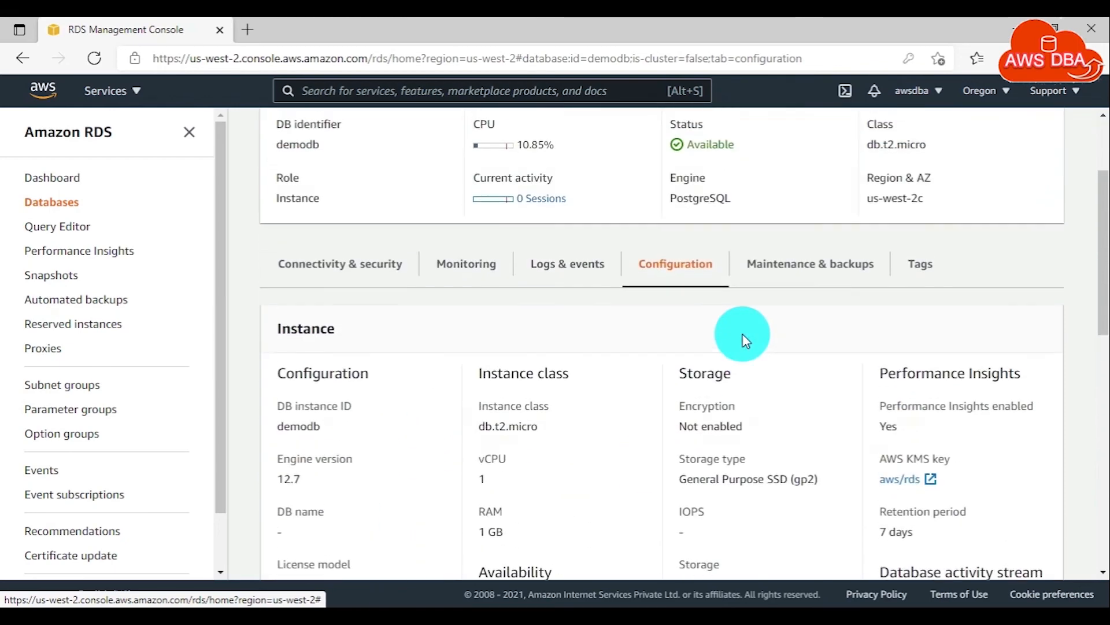
Reboot demodb via Actions and confirm; the instance shows Rebooting.
{"action": "left_click", "coordinate": [1016, 169]}
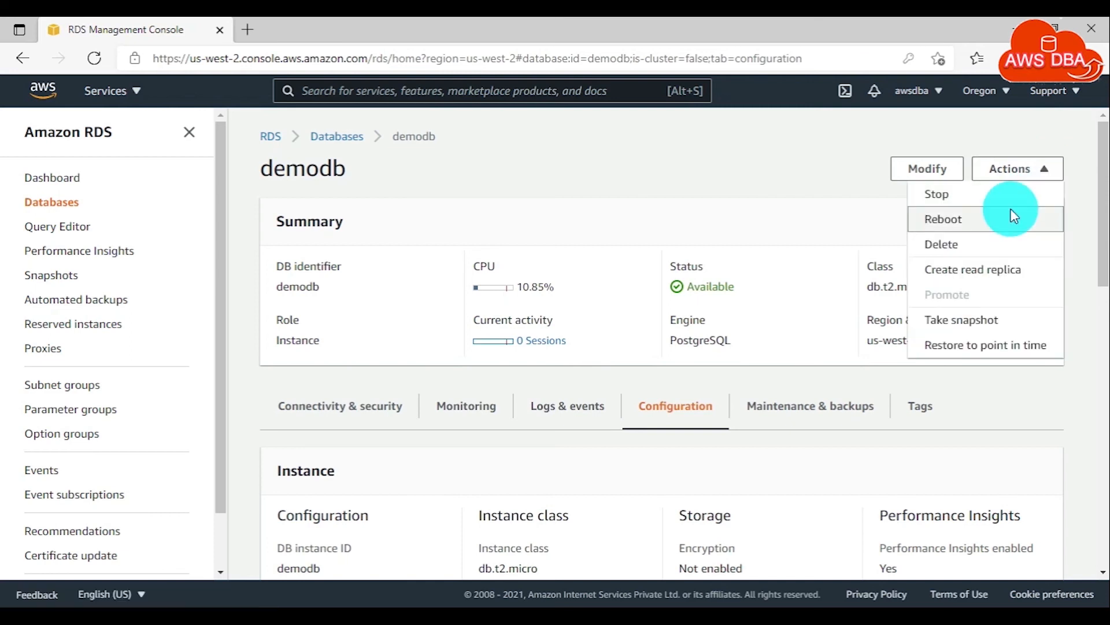
{"action": "left_click", "coordinate": [944, 219]}
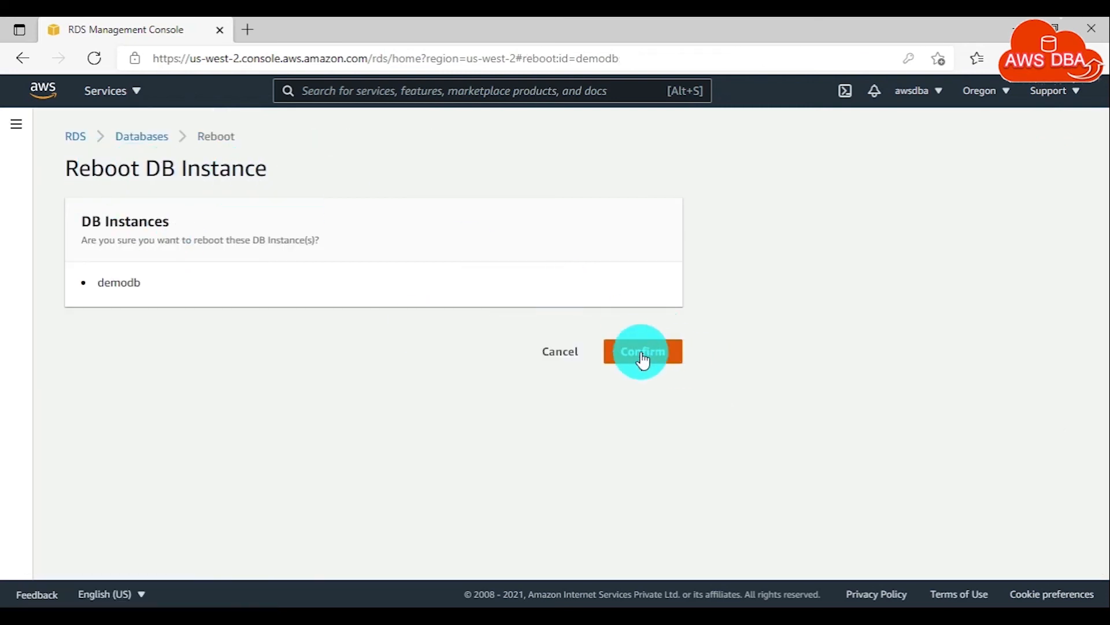
{"action": "left_click", "coordinate": [642, 352]}
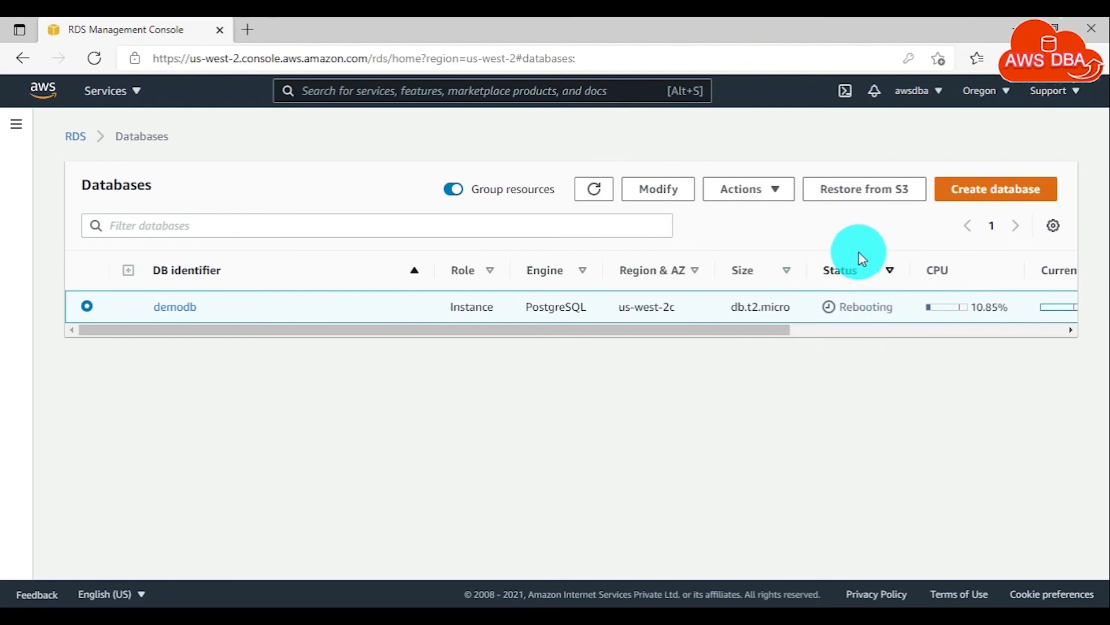
{"action": "mouse_move", "coordinate": [912, 291]}
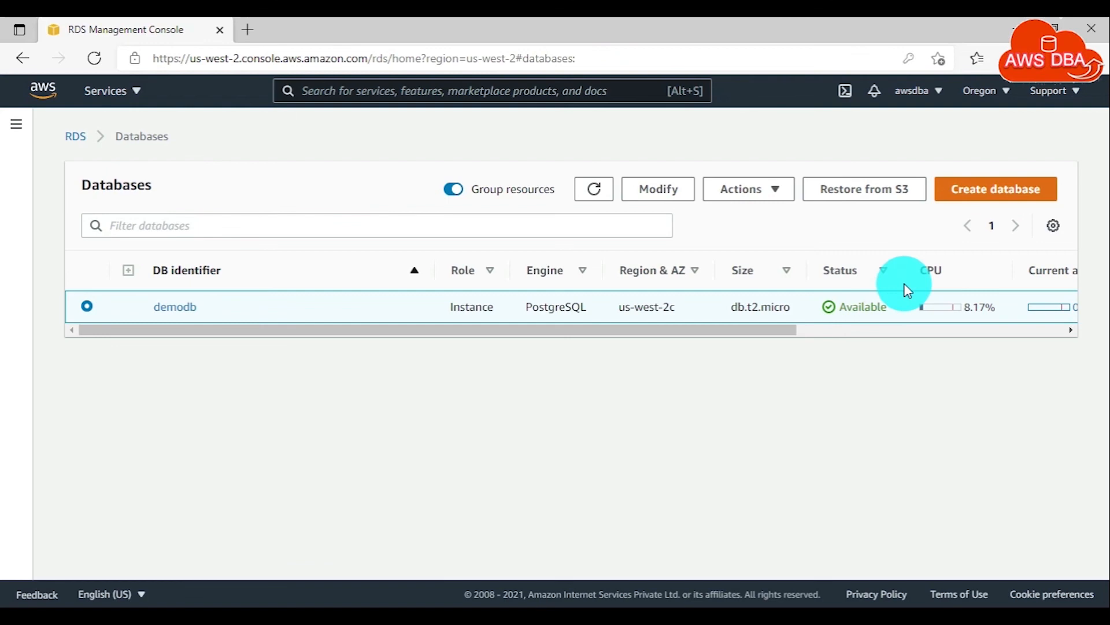
Check demodb's configuration now shows parameter group demodb-pg12 in-sync.
{"action": "left_click", "coordinate": [175, 307]}
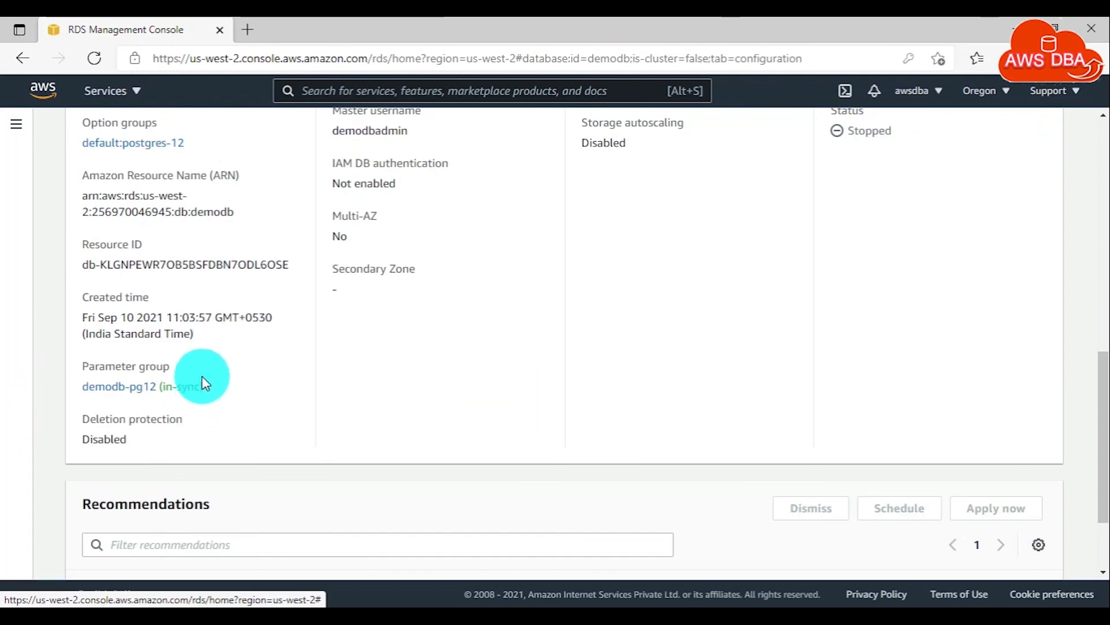
{"action": "scroll", "scroll_direction": "up", "scroll_amount": 3}
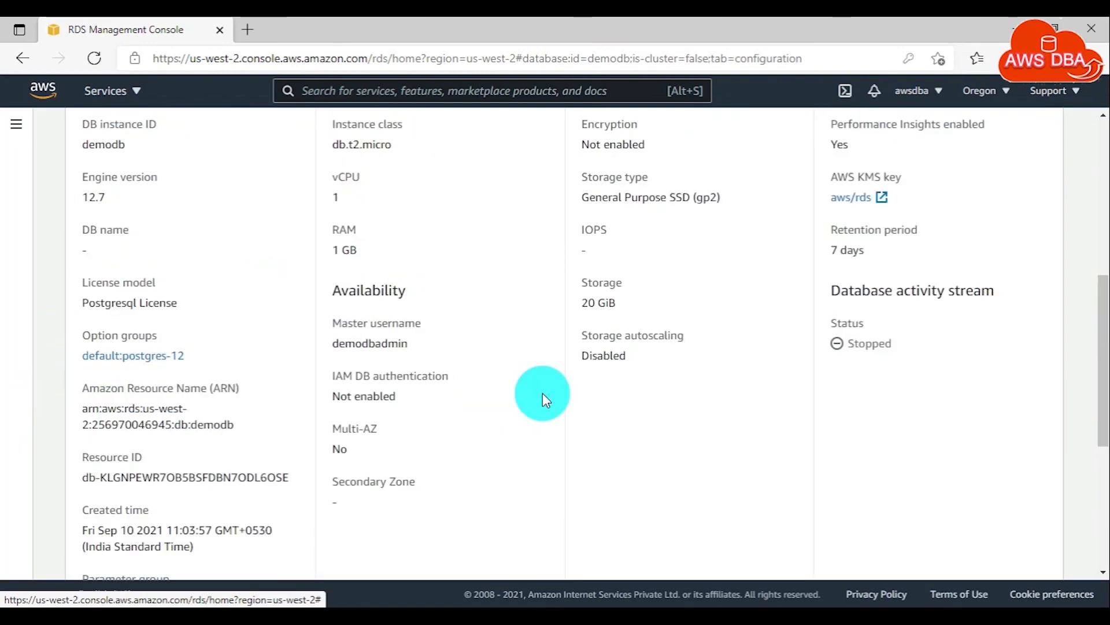